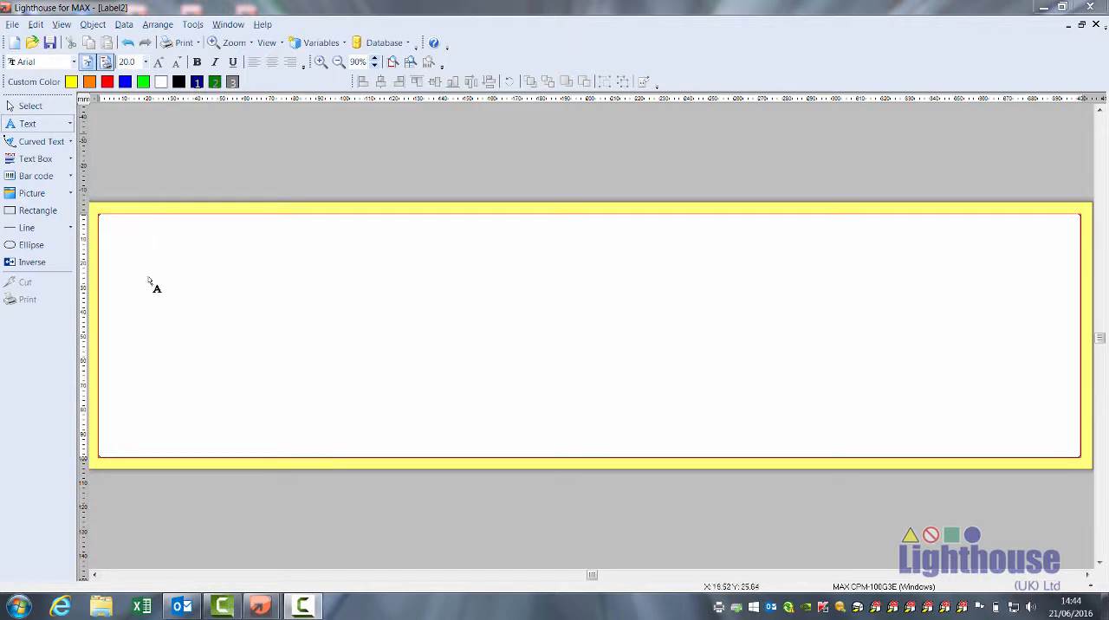
Step: Type the word 'Caution' onto the label as a text object
text(Cauti)
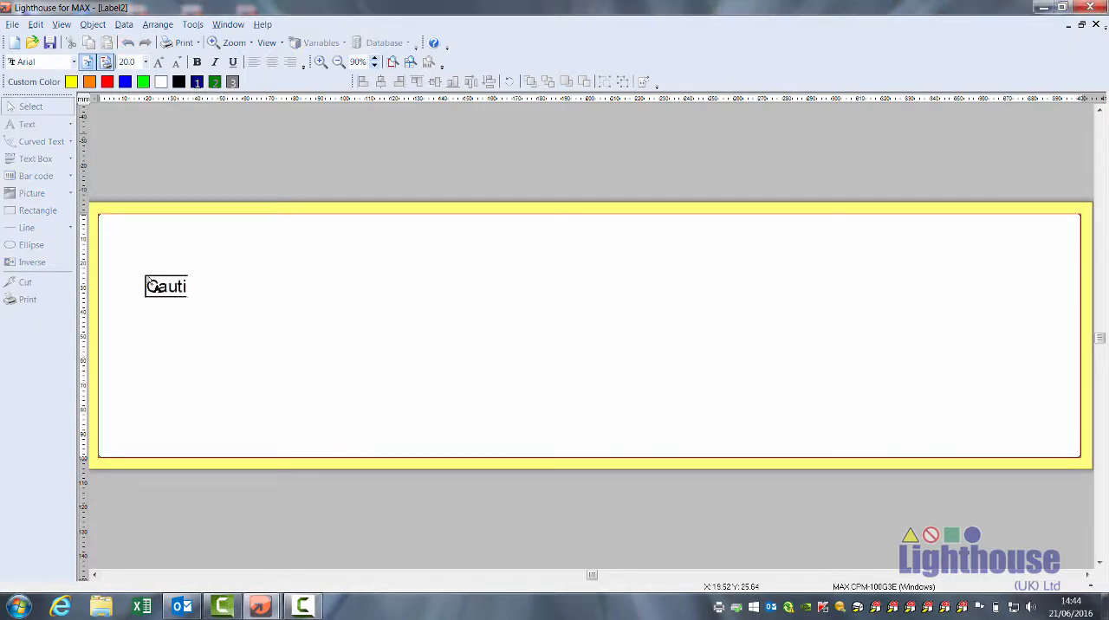
text(on)
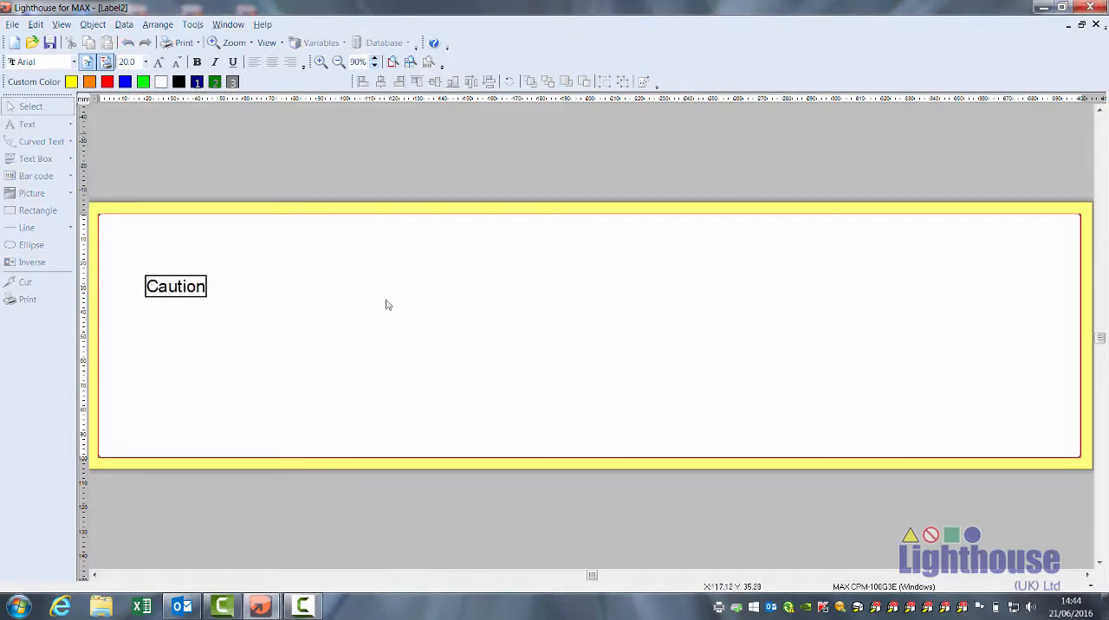
click(175, 286)
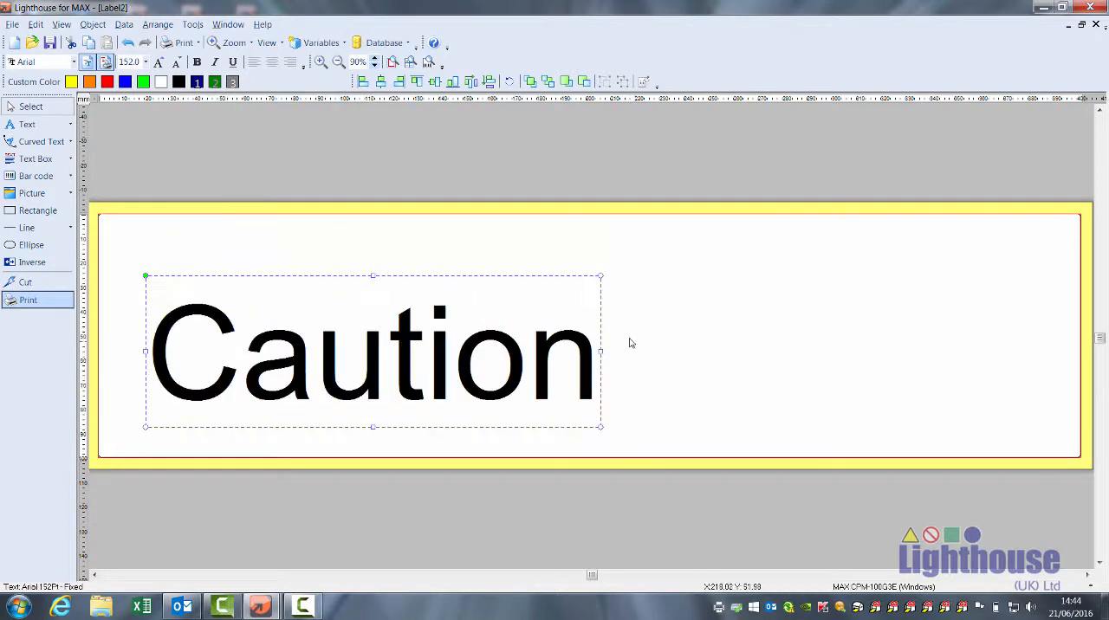
Step: Stretch the Caution text wider, then drag it back to its original width
drag(600, 350, 916, 351)
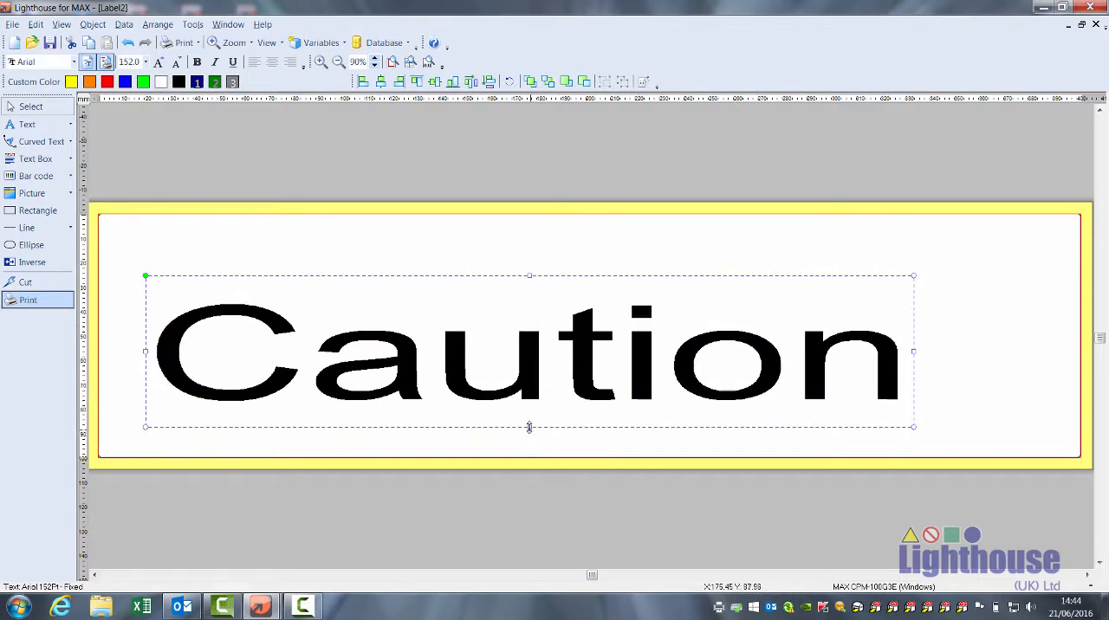
drag(529, 427, 529, 364)
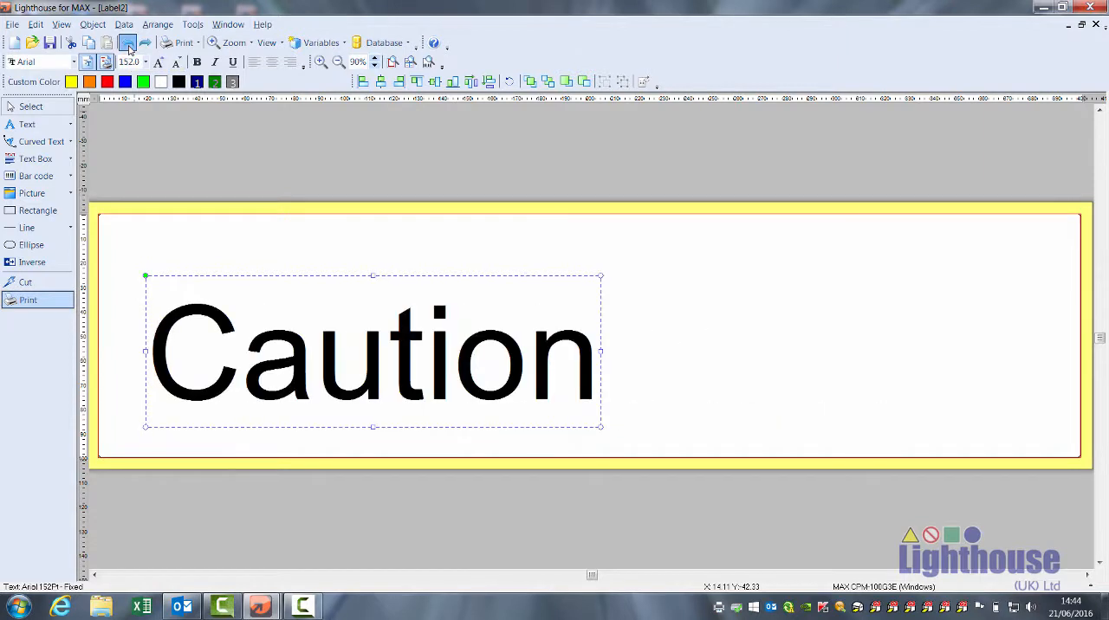
Step: Adjust the Caution font size via the size list and increase/decrease buttons to reach 106 point
click(74, 61)
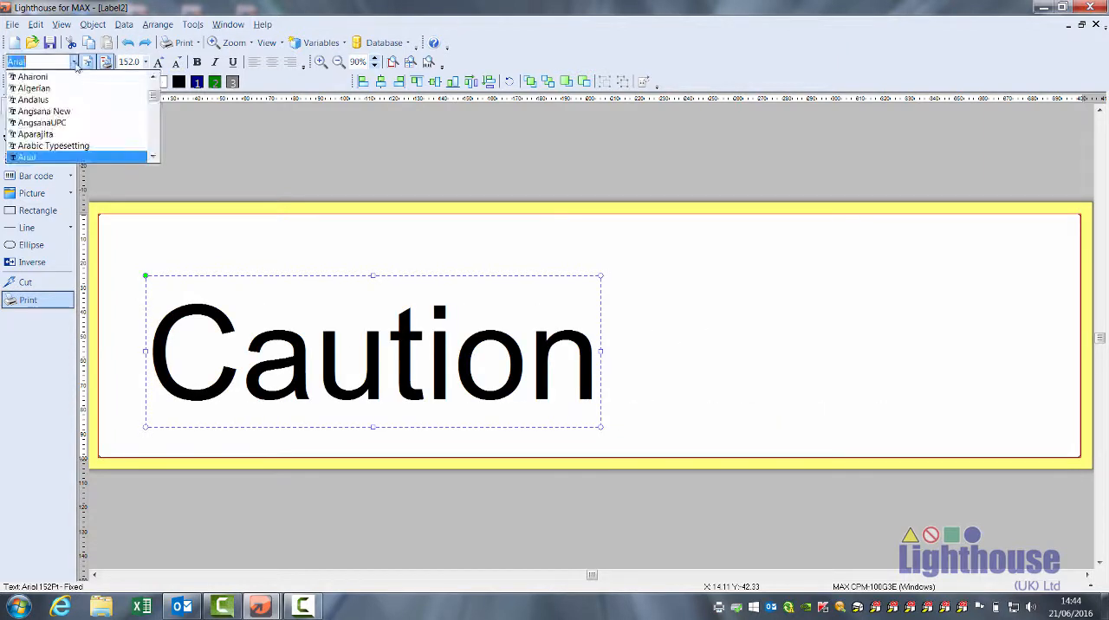
click(52, 145)
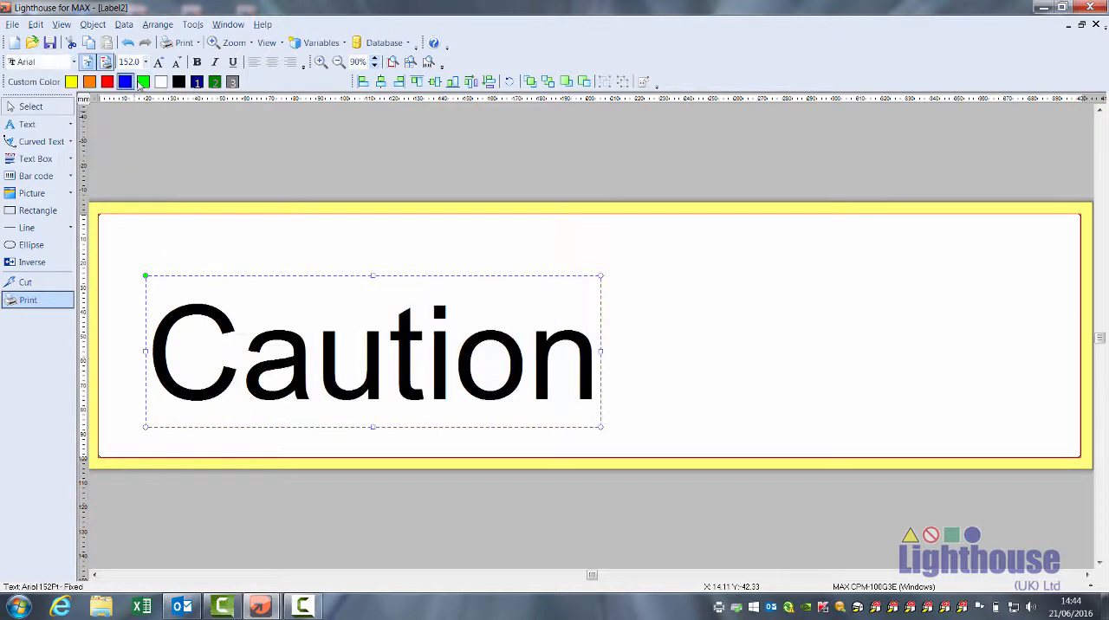
click(146, 62)
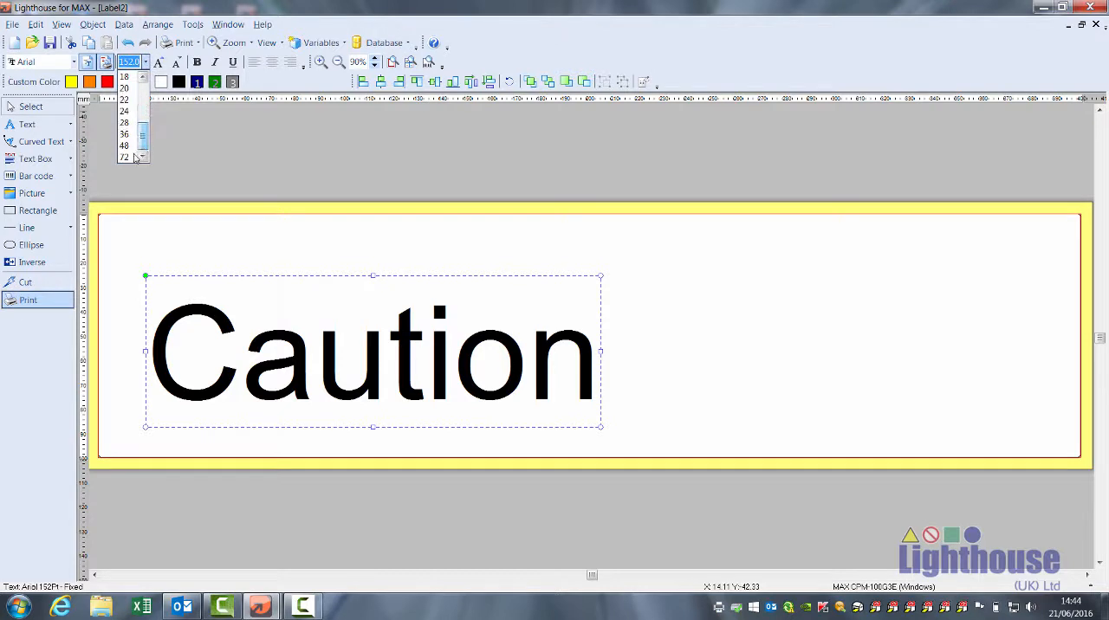
click(124, 157)
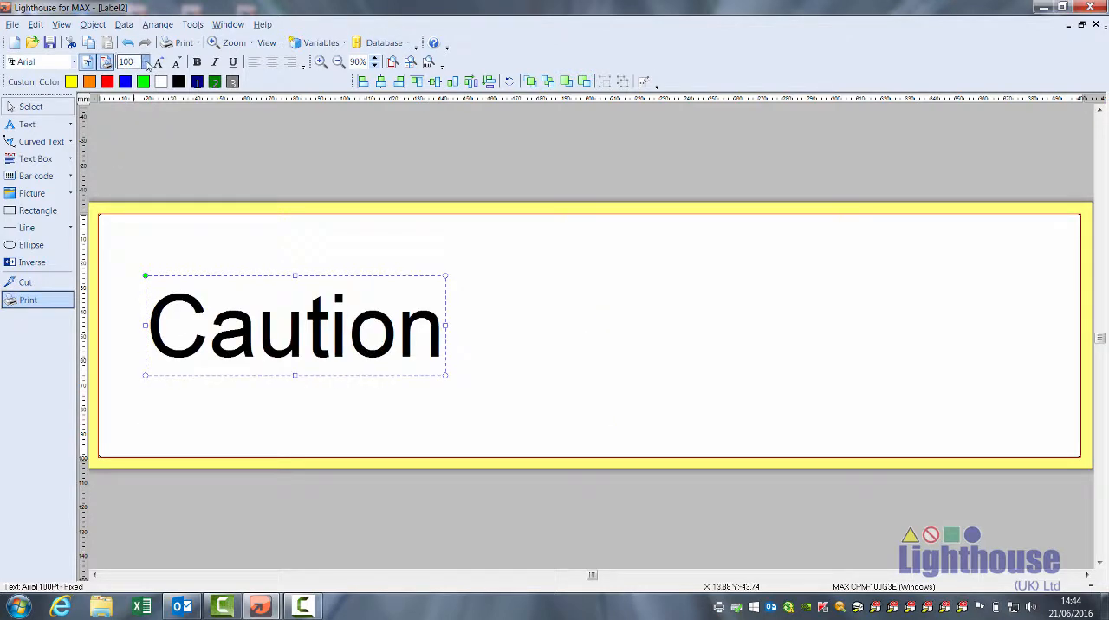
click(158, 61)
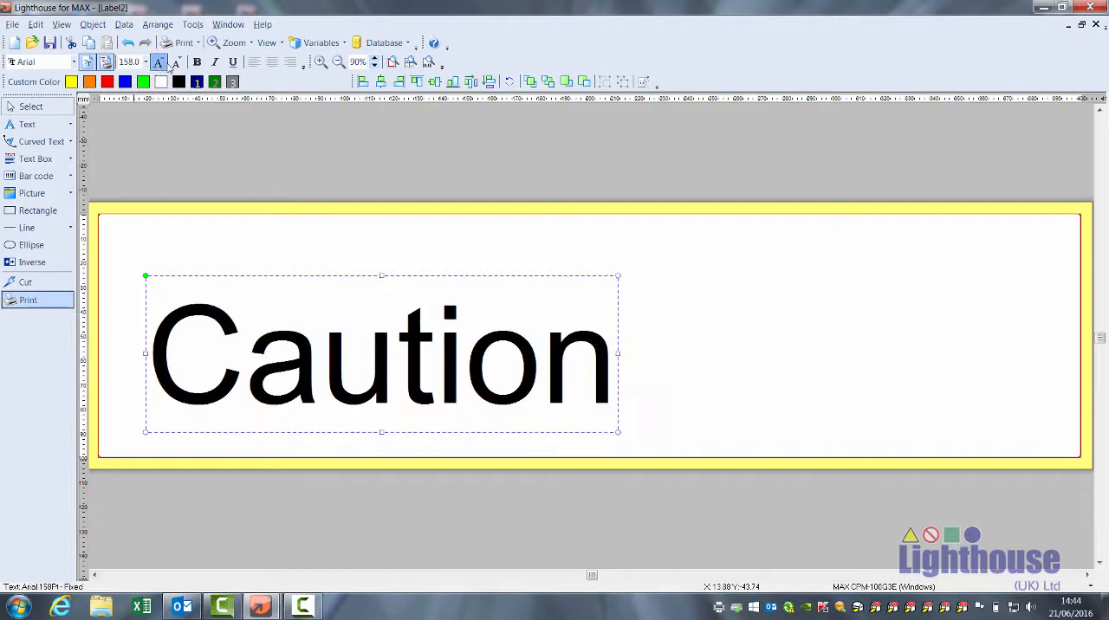
click(175, 61)
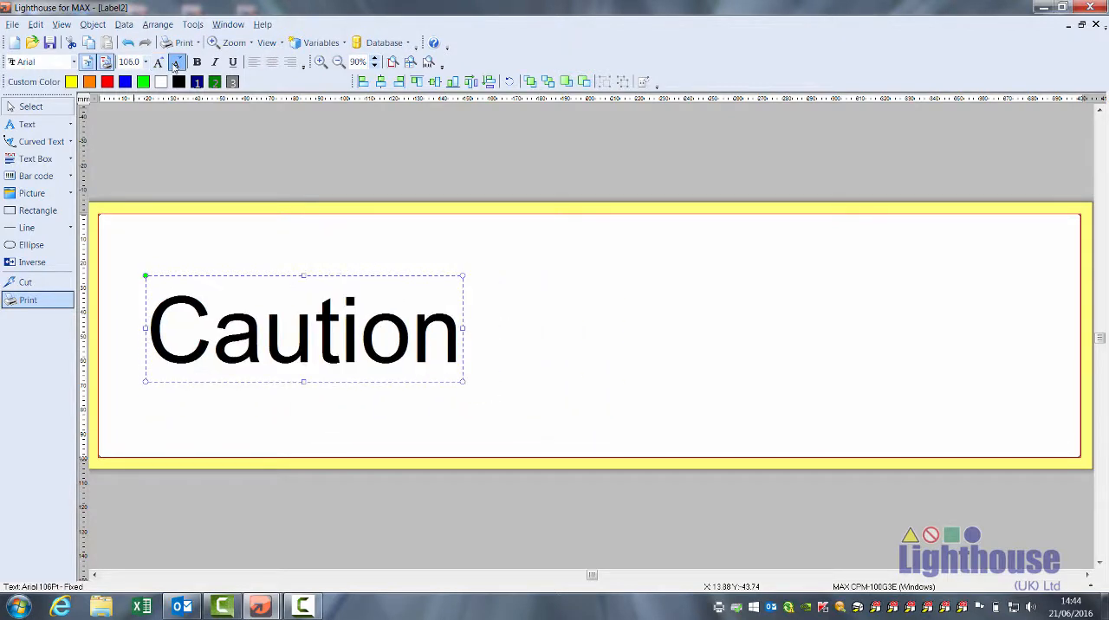
click(197, 61)
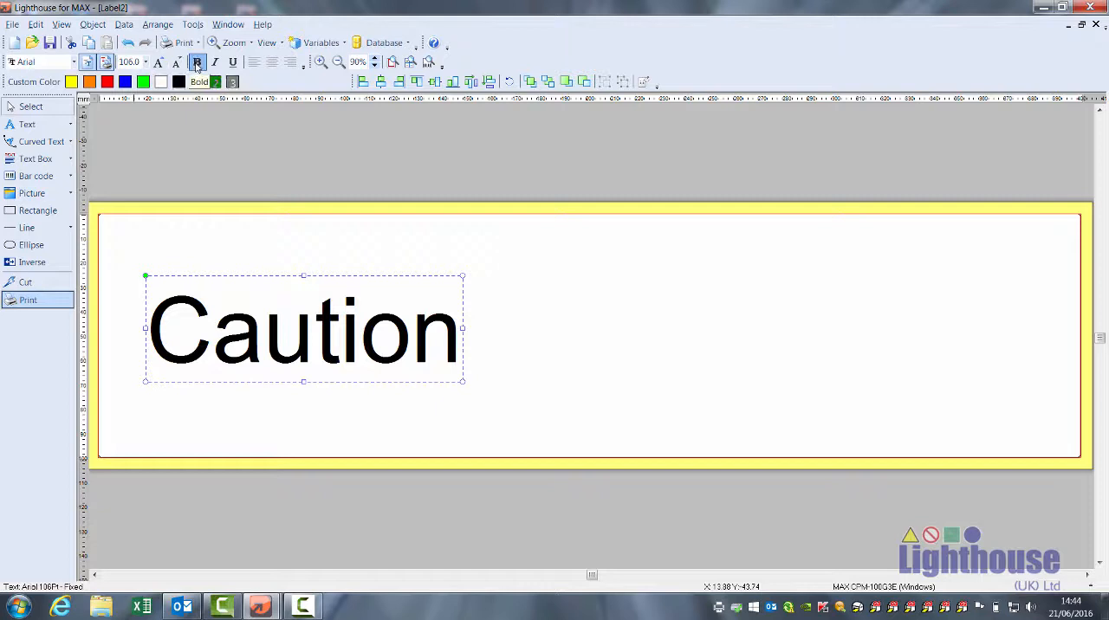
Step: Make Caution bold without italic and open the text object's properties
click(214, 62)
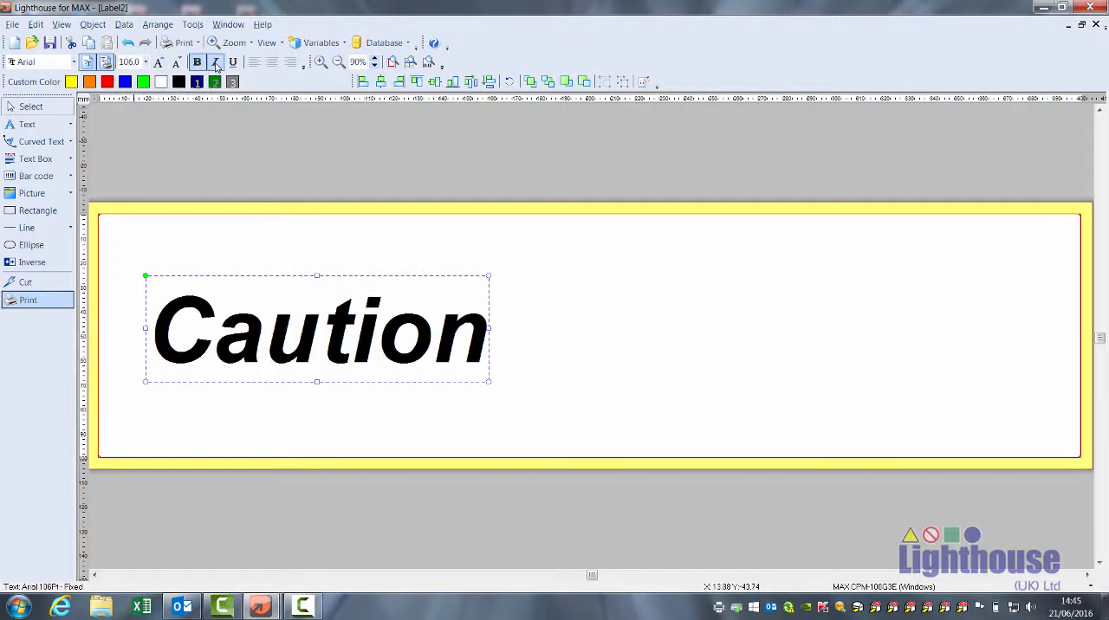
click(233, 61)
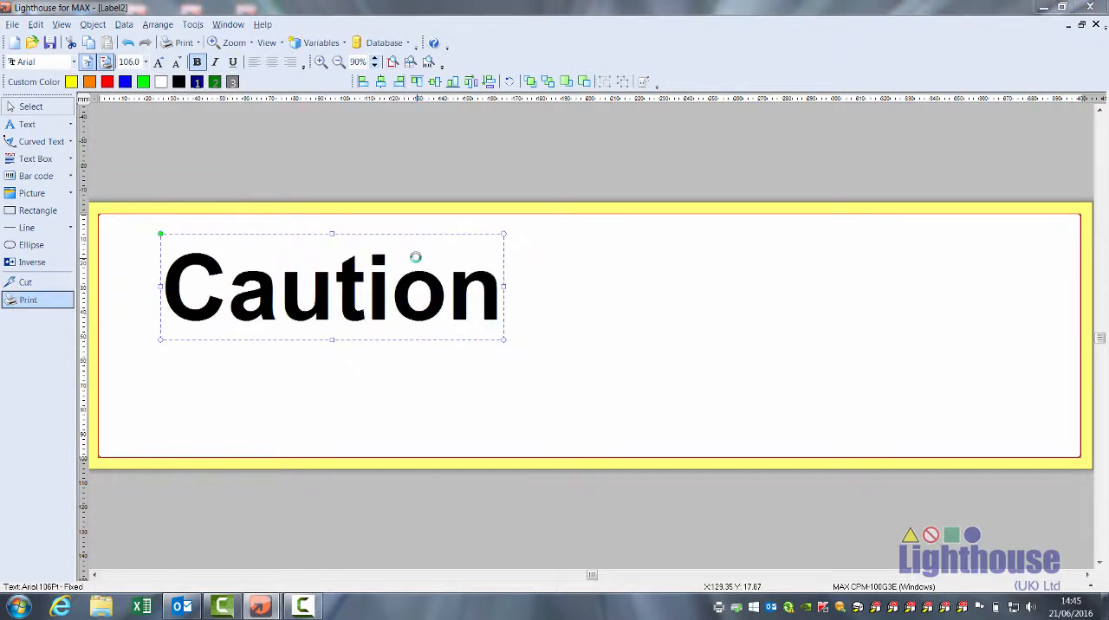
double_click(331, 286)
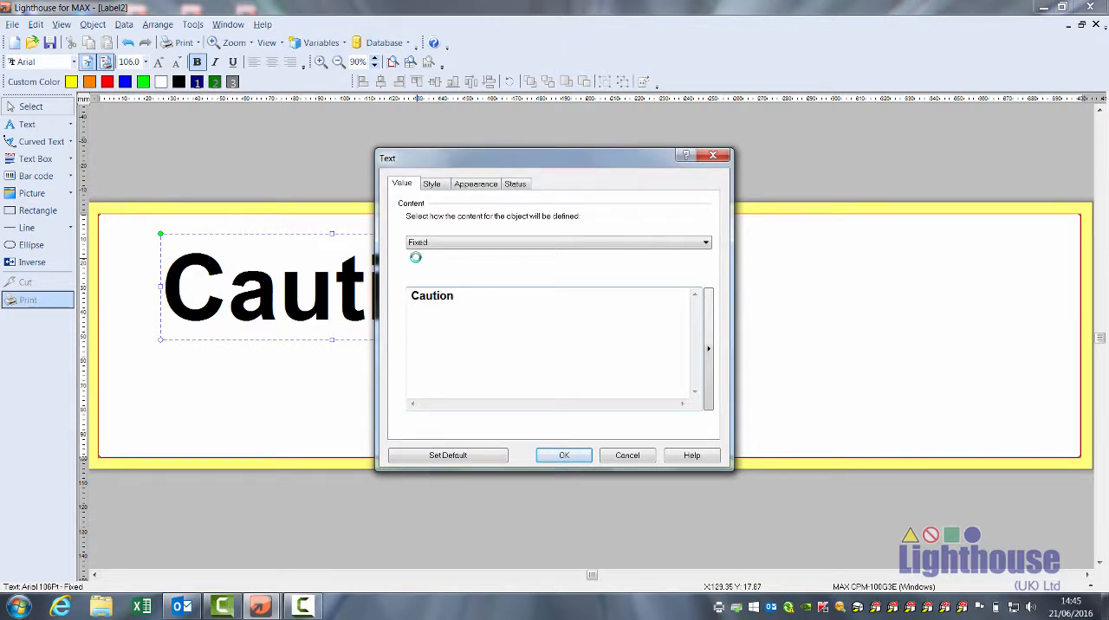
Step: Add 'Step' as a second line under Caution and confirm
text(Step)
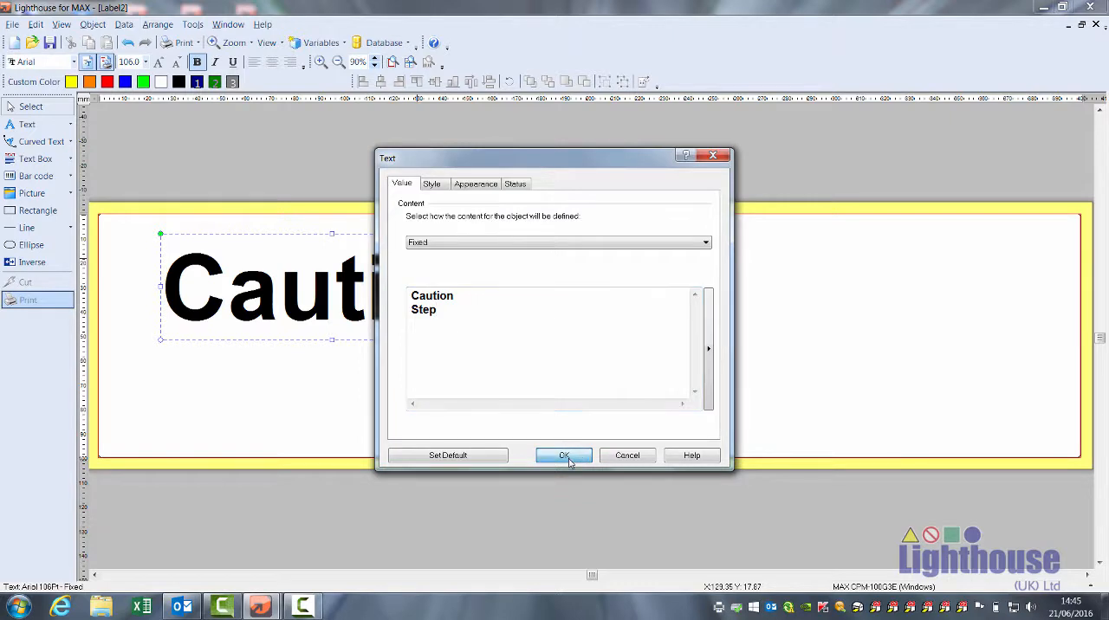
click(563, 455)
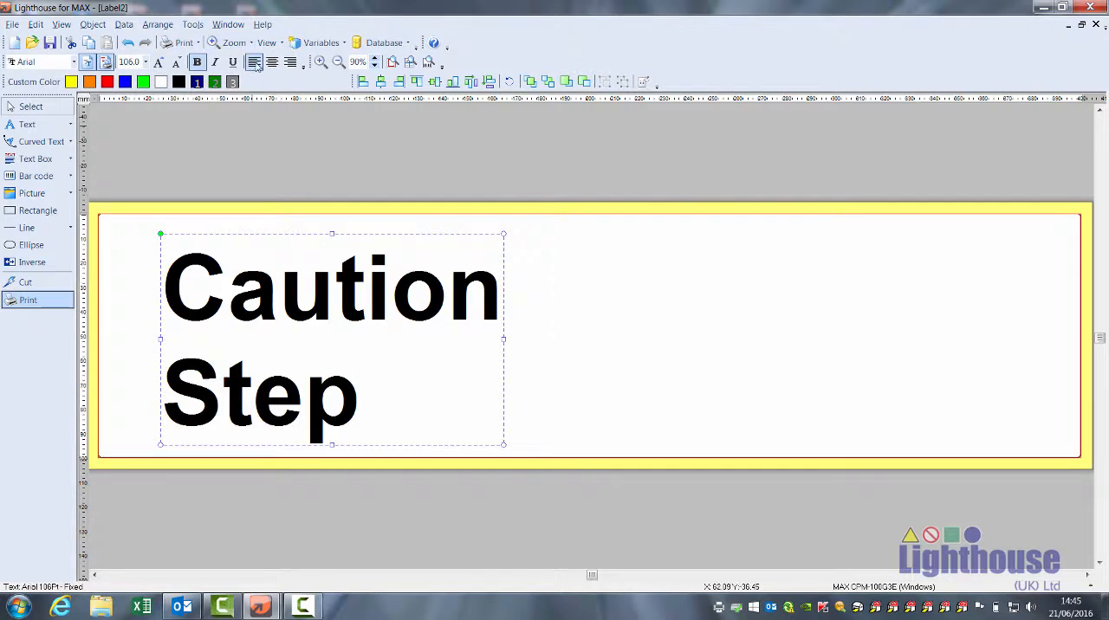
Step: Try right alignment, then centre-align both lines of text
click(271, 61)
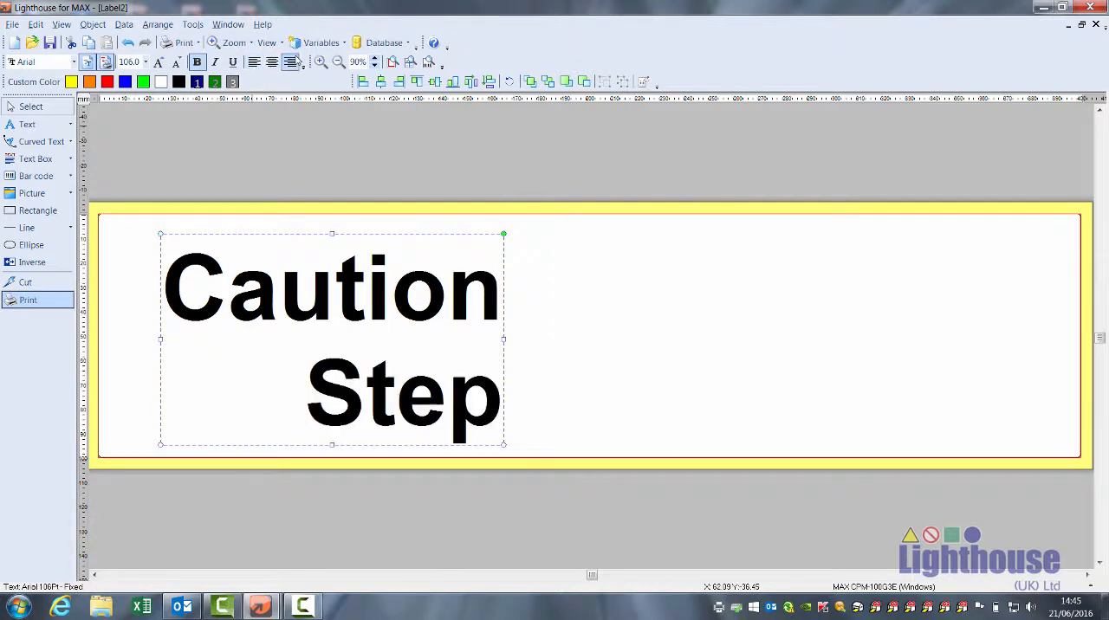
click(253, 61)
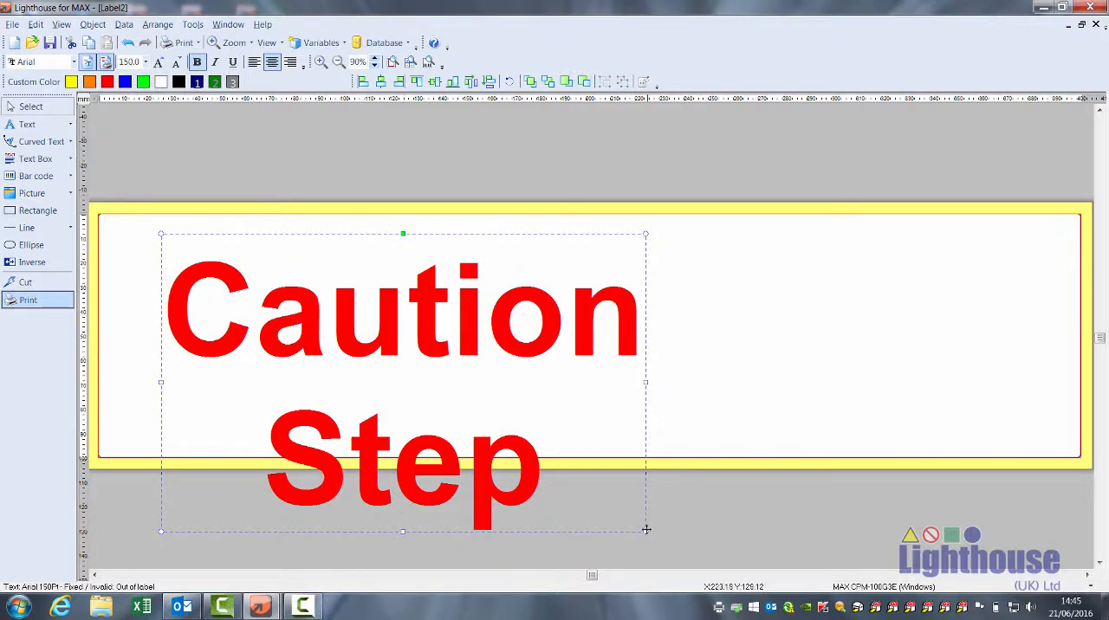
Step: Shrink the red out-of-label text to 108 point so it fits the label
drag(645, 530, 509, 448)
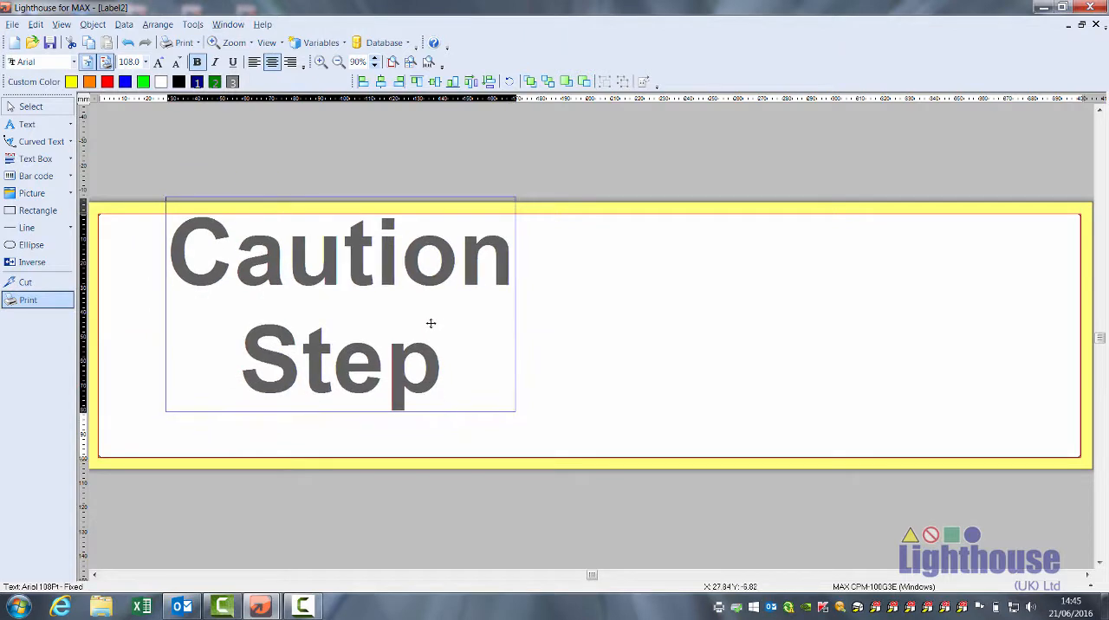
click(107, 81)
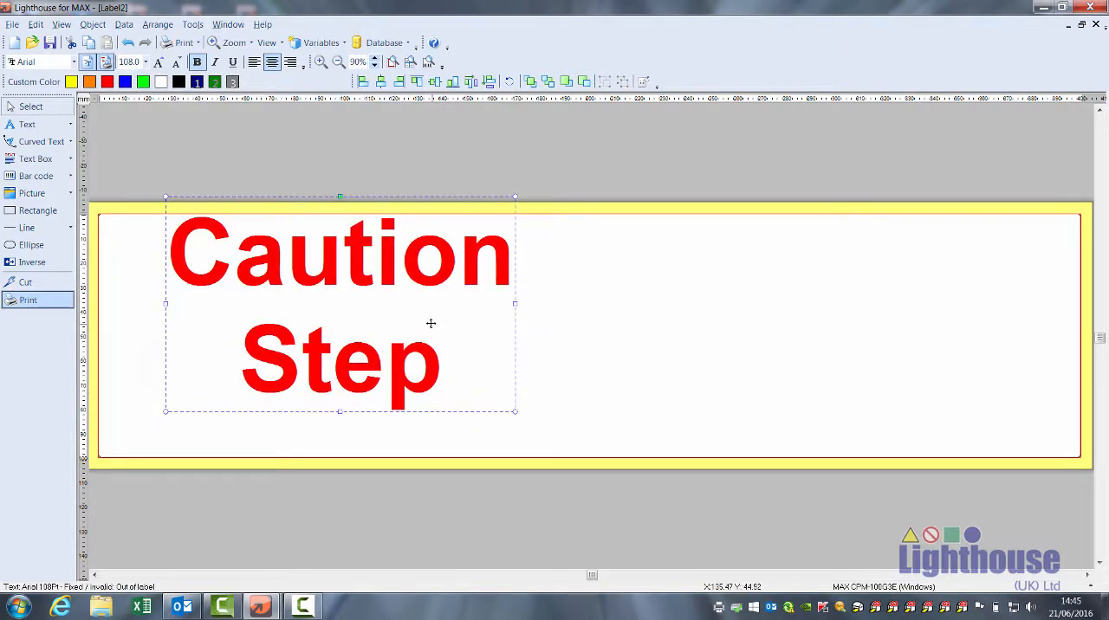